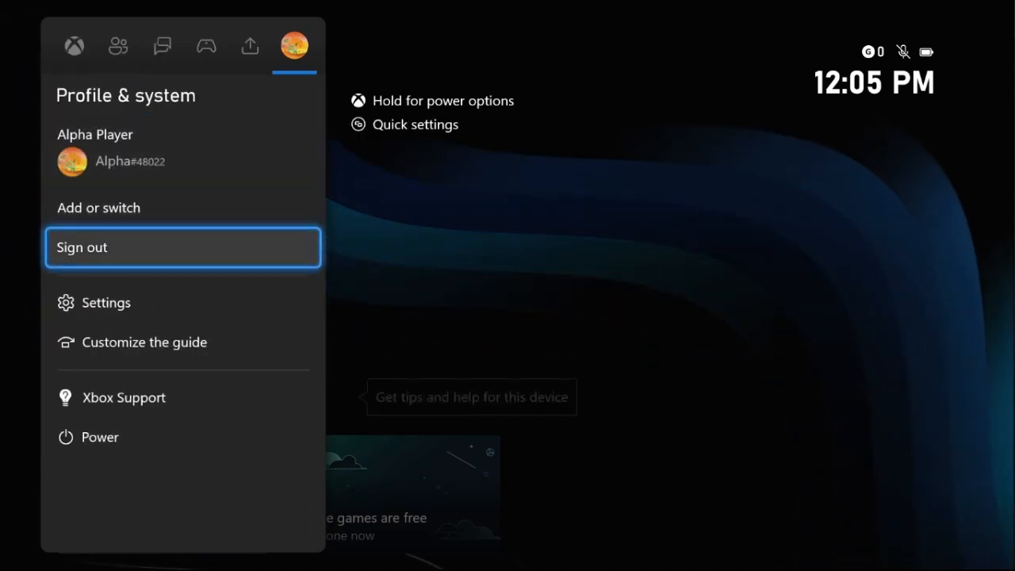
- Go from the Profile & system guide into Settings, landing on the General page
left_click(105, 301)
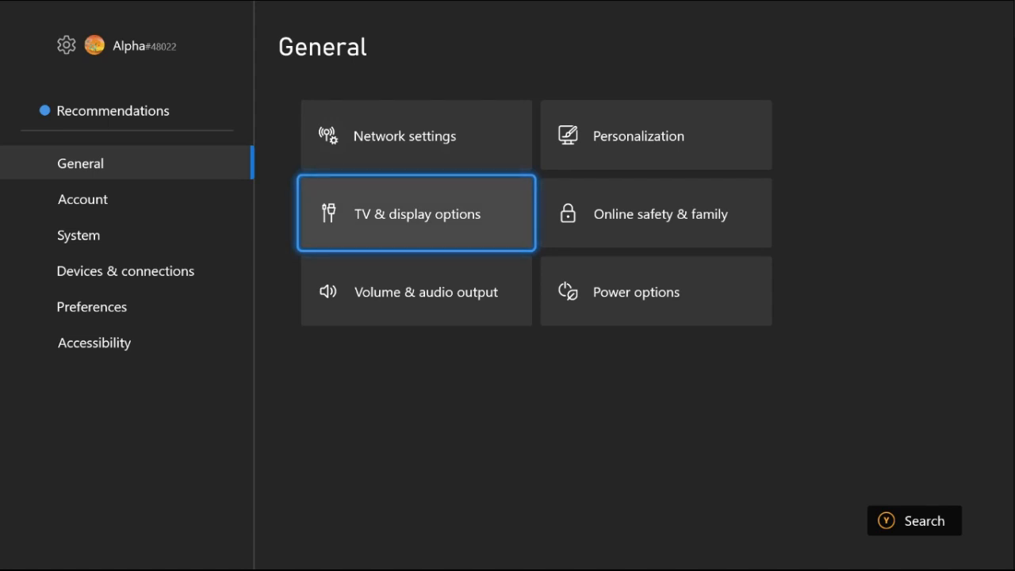
- In TV & display options, choose 1080p from the Resolution list
left_click(415, 212)
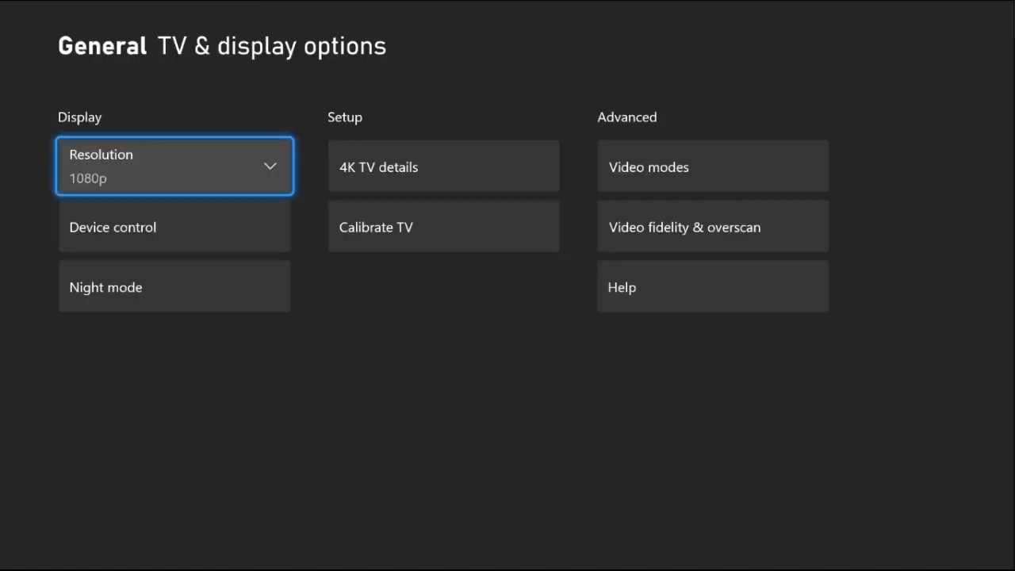
left_click(174, 167)
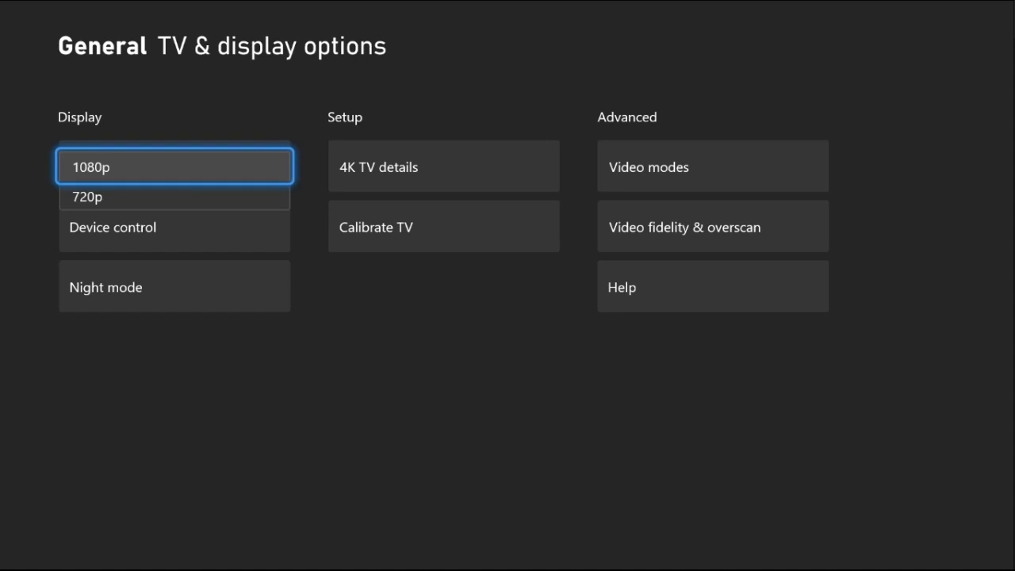
left_click(175, 166)
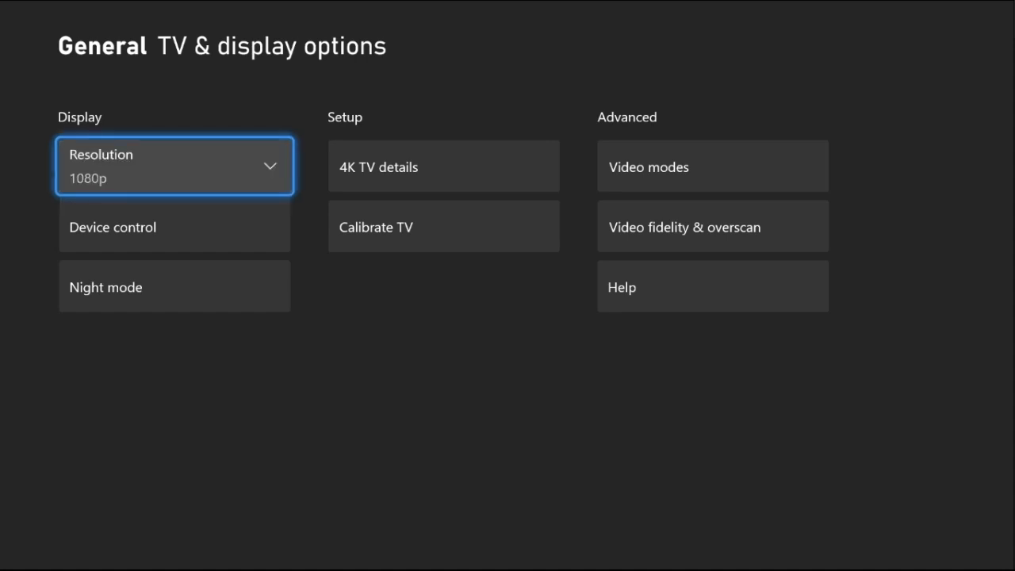
left_click(710, 166)
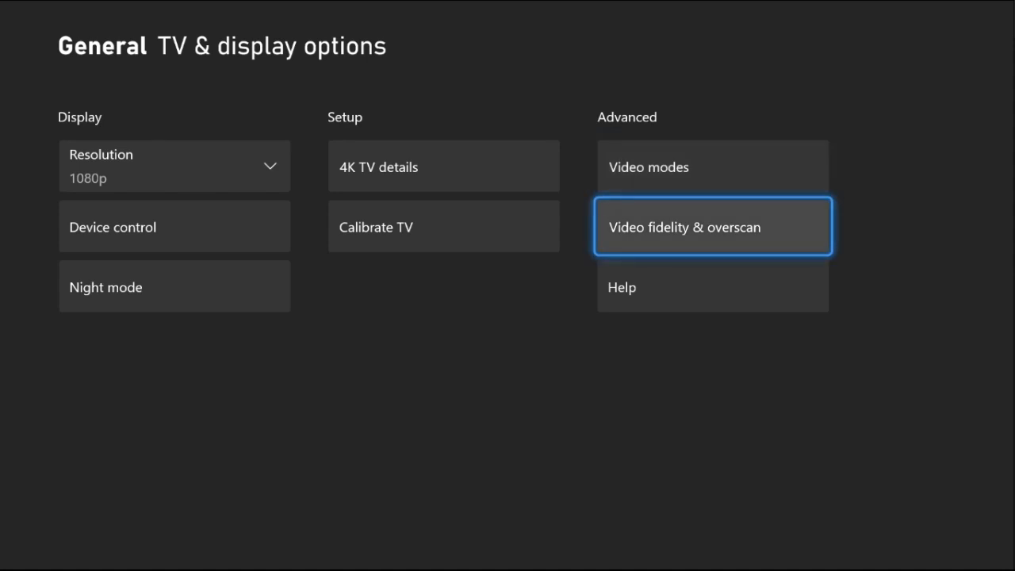
- In Video fidelity & overscan, keep Overrides on Auto-detect and Color space on Standard, then go back
left_click(712, 225)
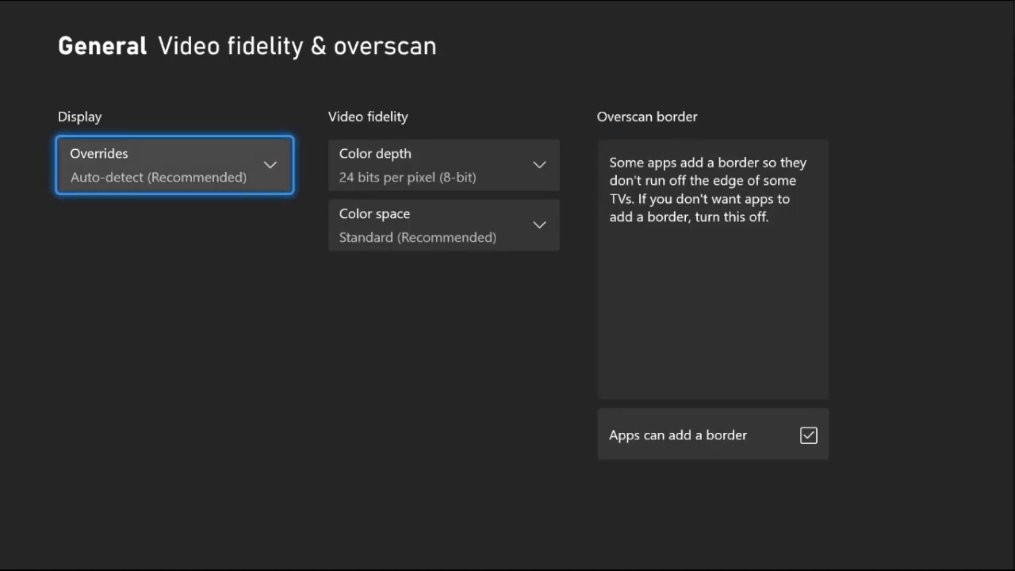
left_click(175, 165)
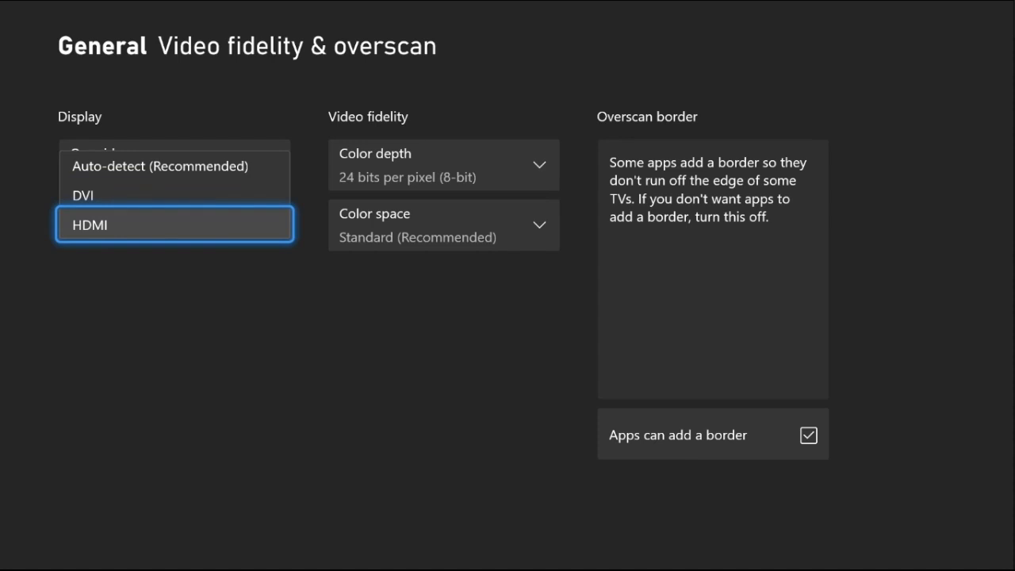
left_click(159, 167)
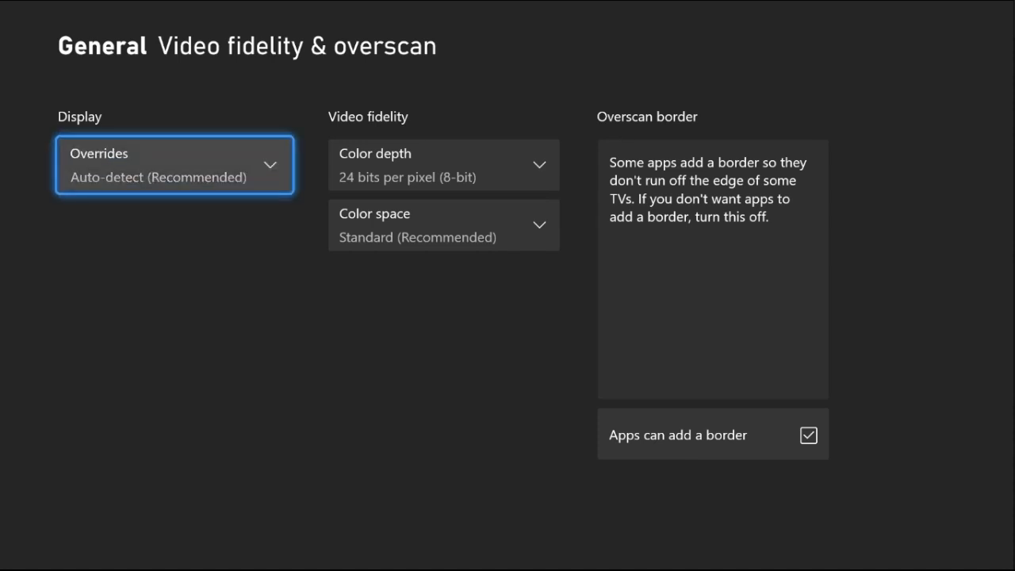
left_click(444, 165)
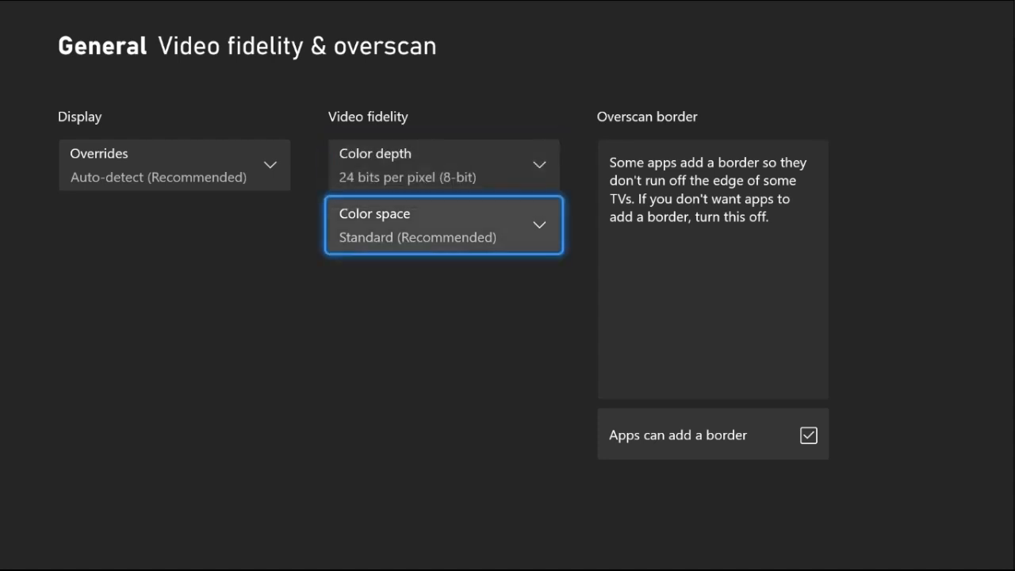
left_click(442, 225)
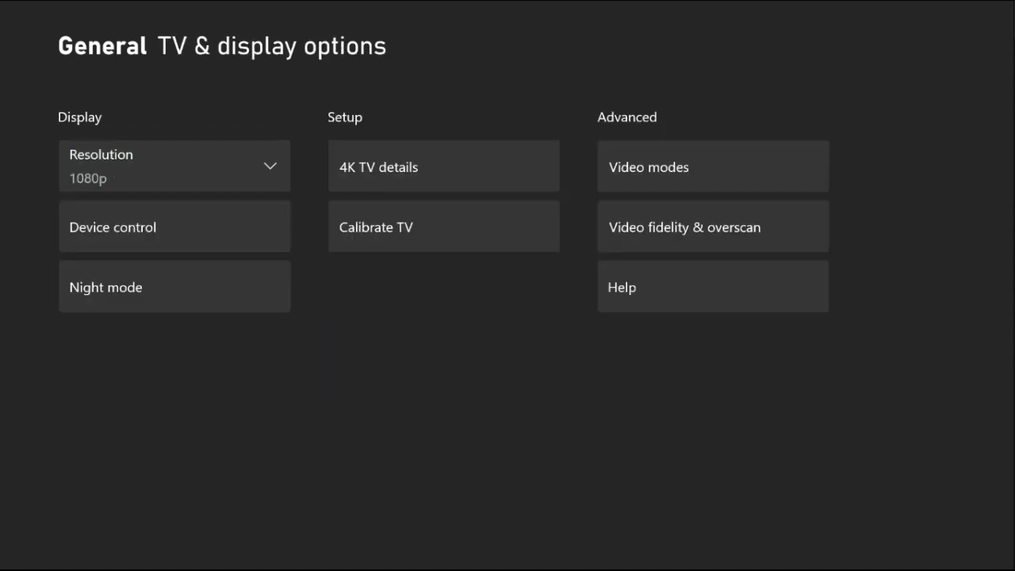
- From the Xbox guide, show the Power menu with the Restart console option
key("xbox")
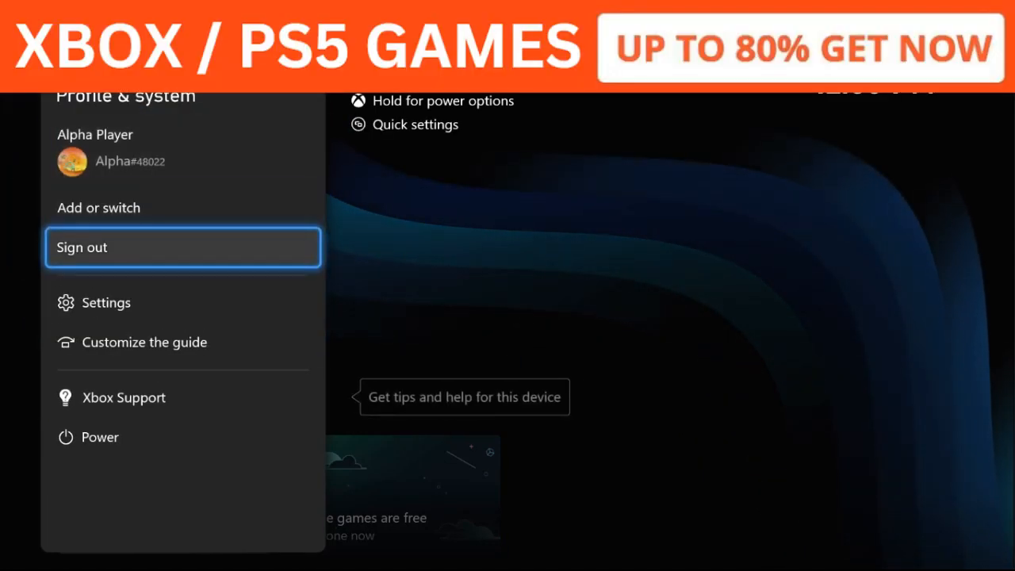
left_click(100, 438)
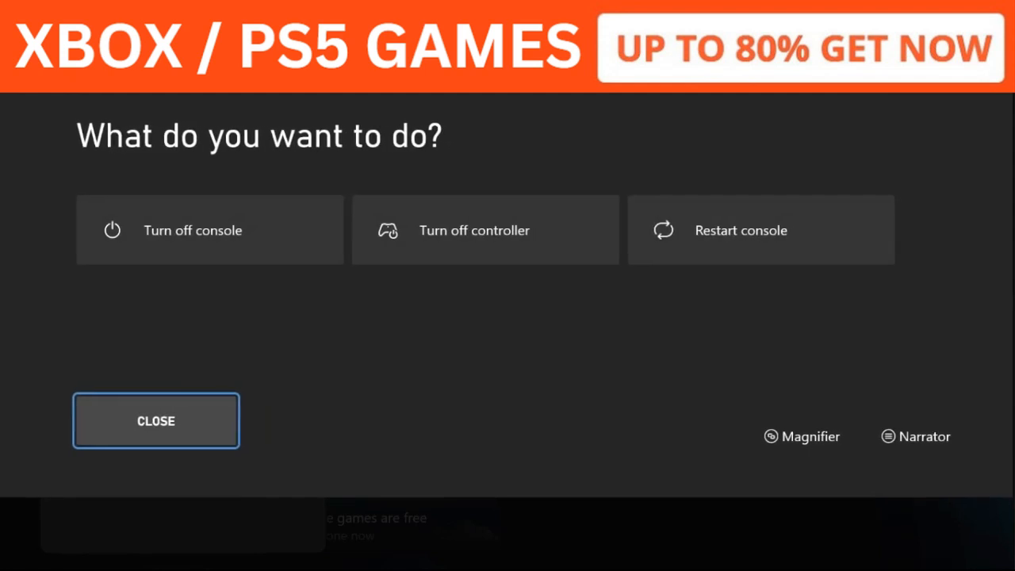